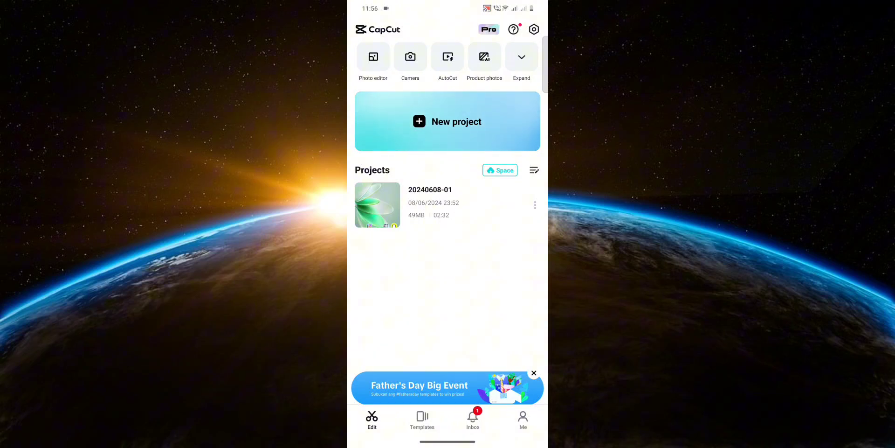
click(376, 204)
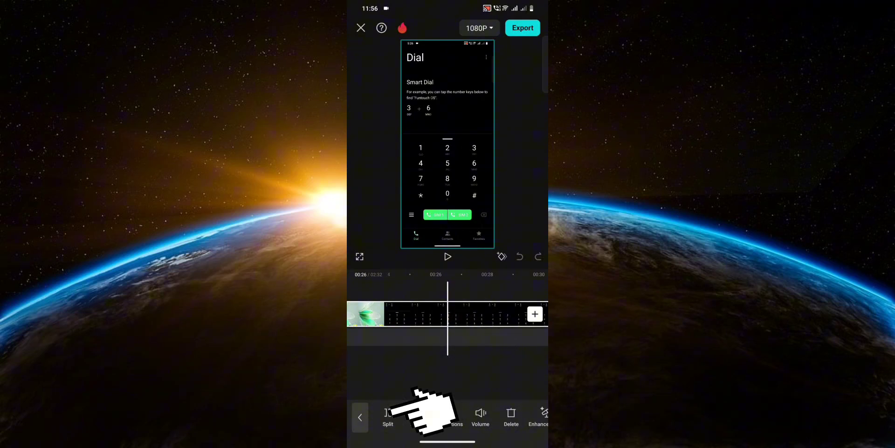
click(388, 417)
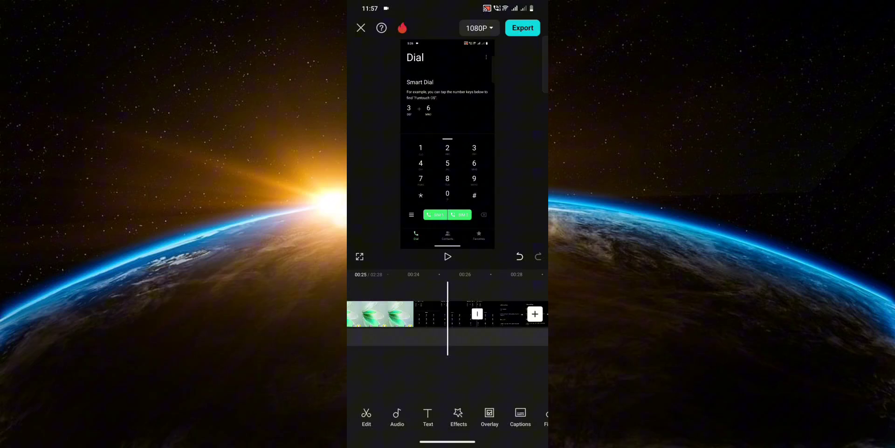
- Play the trimmed 02:28 video from before the cut point
click(447, 256)
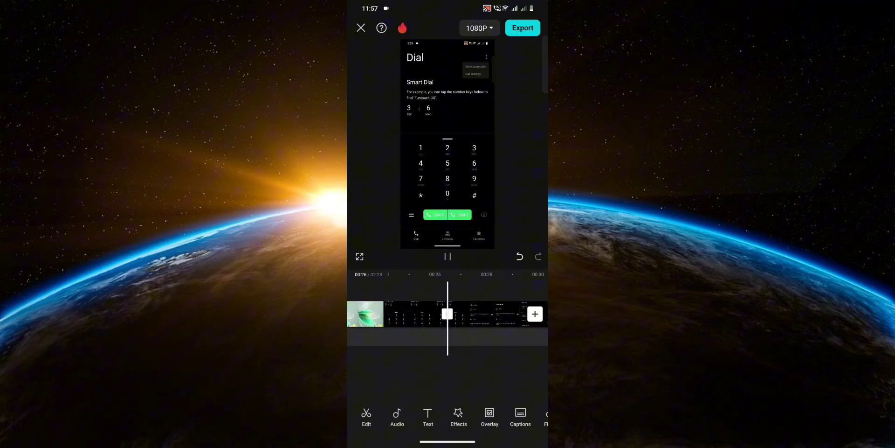
- Pause playback and bring up the 1080P export settings (resolution, frame rate, bitrate)
click(448, 256)
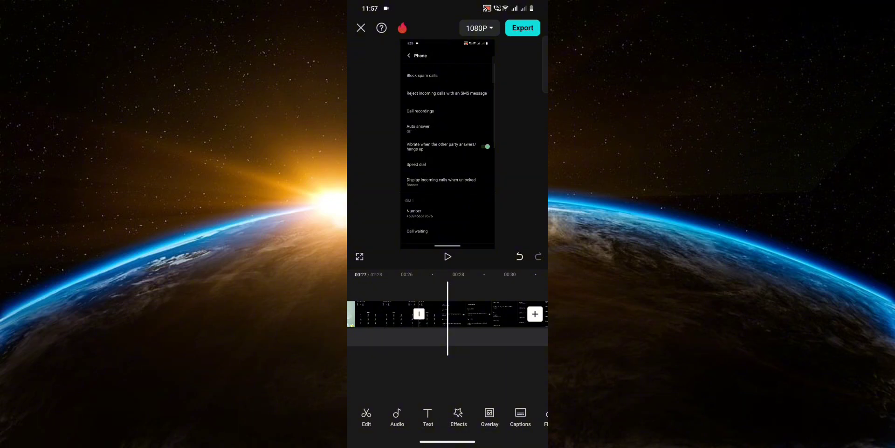
click(521, 27)
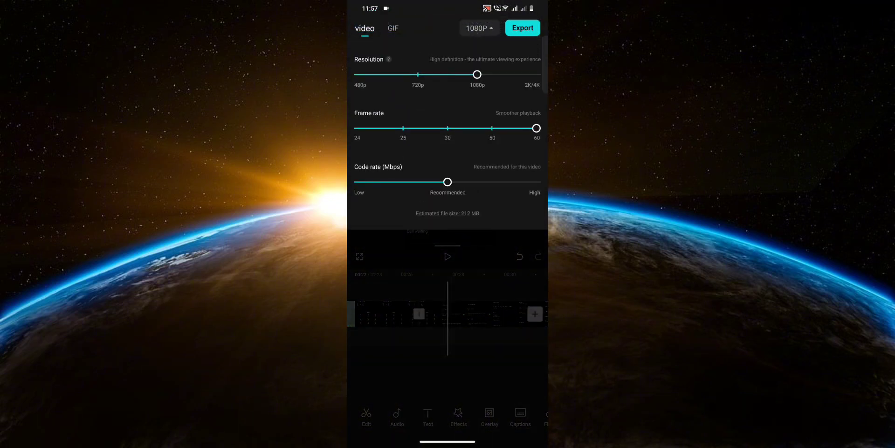